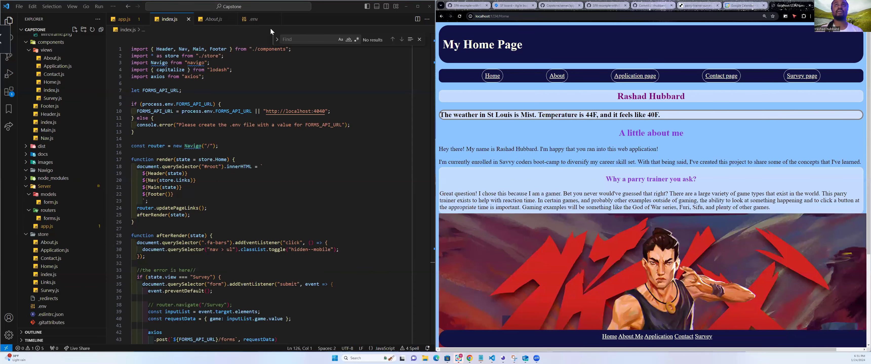
pyautogui.moveTo(290, 25)
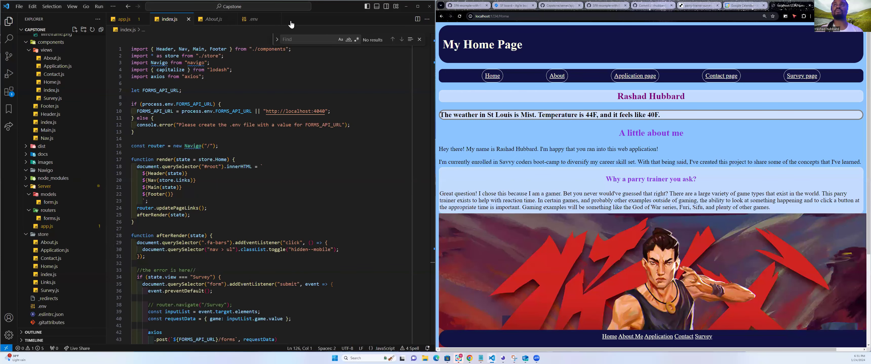
pyautogui.moveTo(360, 24)
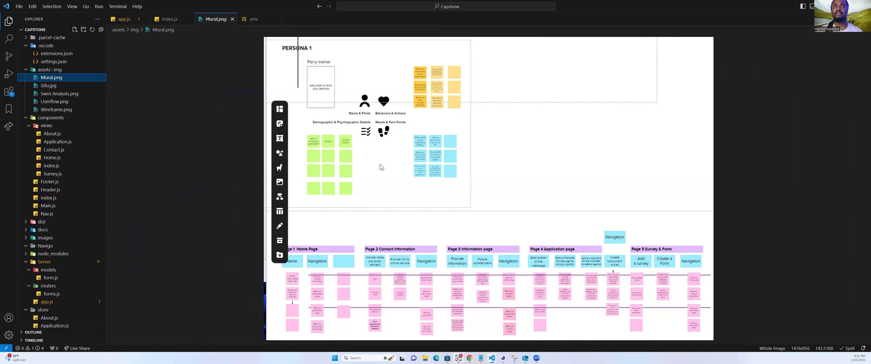
pyautogui.moveTo(163, 101)
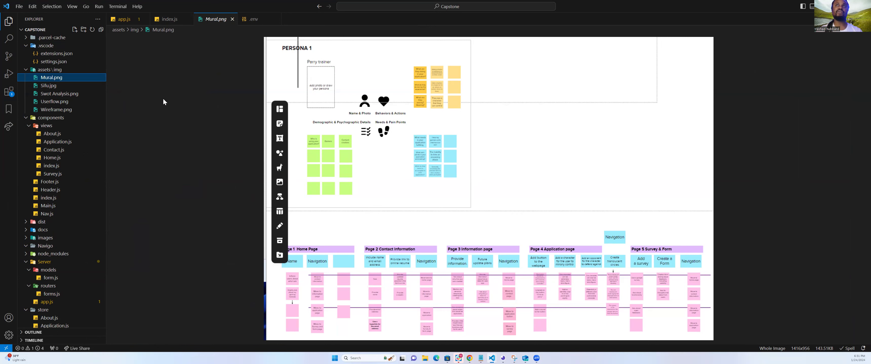
# - Show Swot Analysis.png from the assets/img folder in the image preview
pyautogui.click(58, 94)
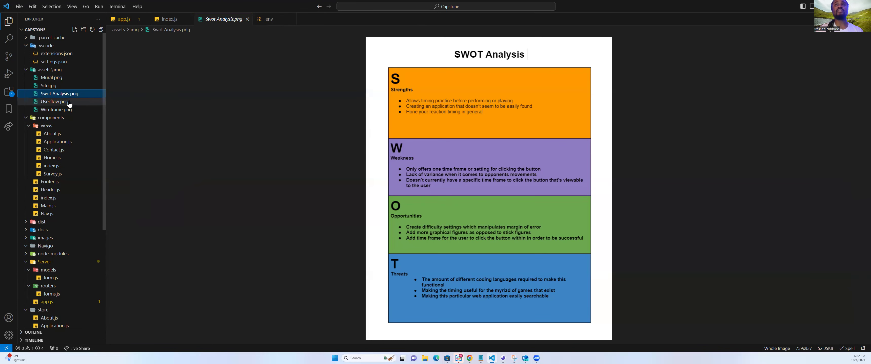
# - Show Userflow.png from assets/img, the diagram linking Home Page to the other pages
pyautogui.click(59, 102)
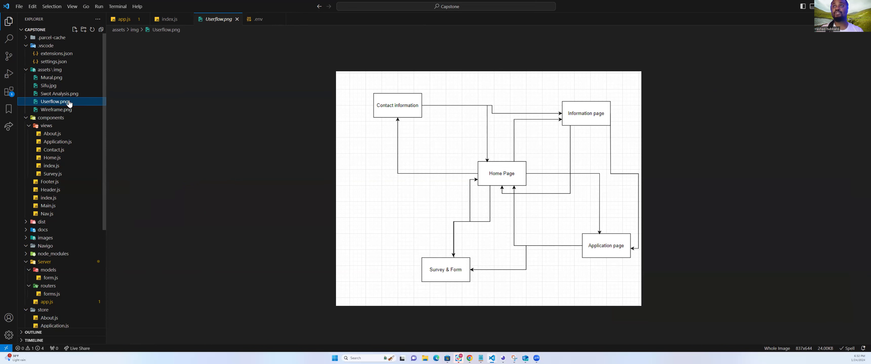
pyautogui.moveTo(58, 110)
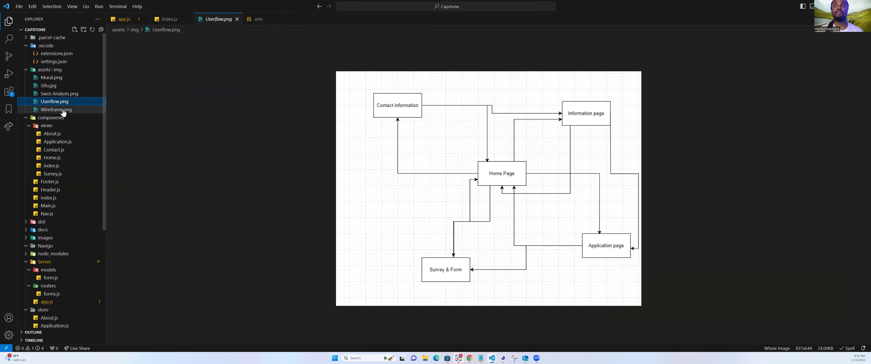
# - Show Wireframe.png from assets/img, sketching each page's layout and navigation
pyautogui.click(55, 109)
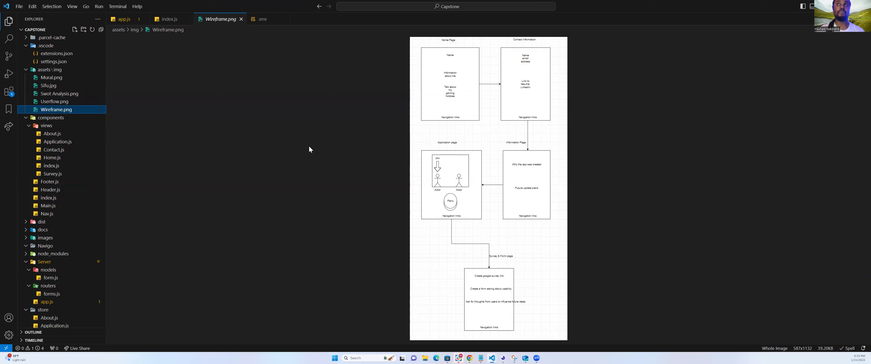
pyautogui.moveTo(508, 84)
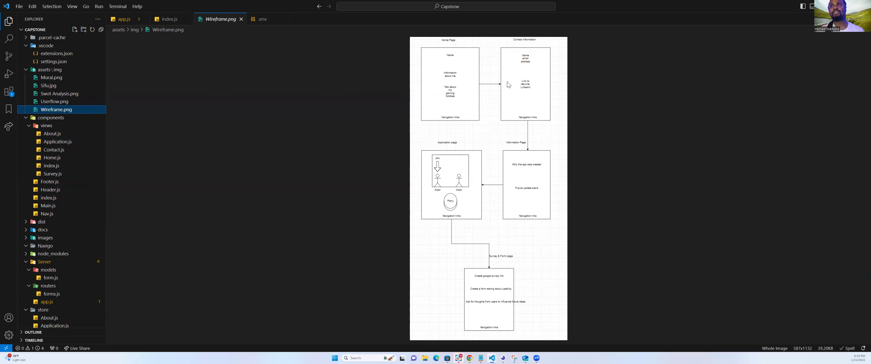
pyautogui.moveTo(520, 193)
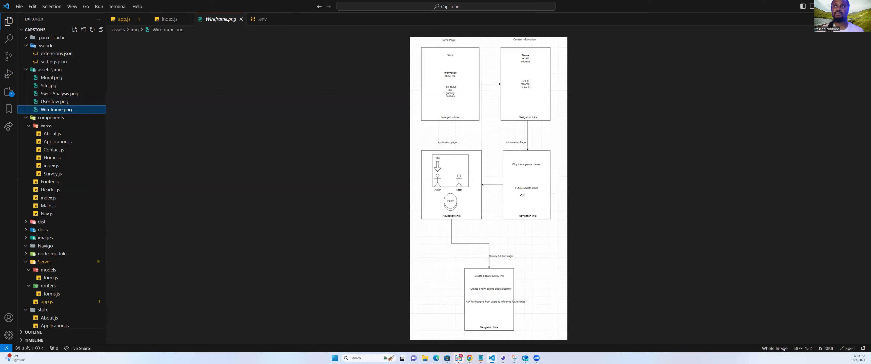
pyautogui.moveTo(437, 203)
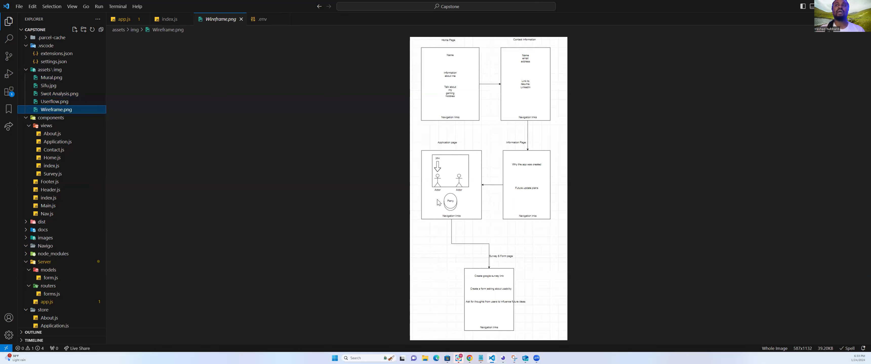
pyautogui.moveTo(445, 207)
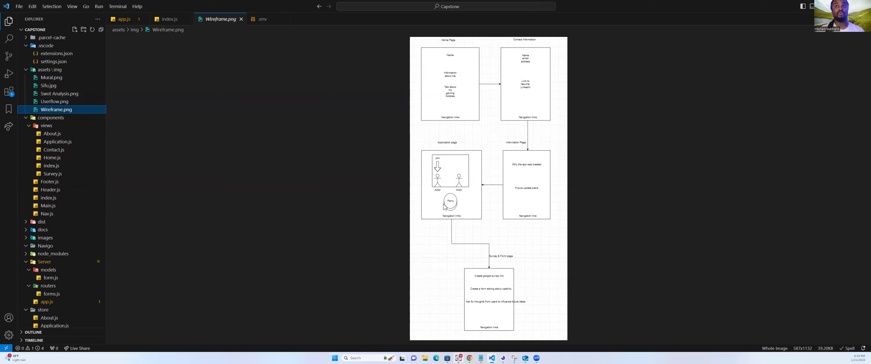
pyautogui.moveTo(485, 296)
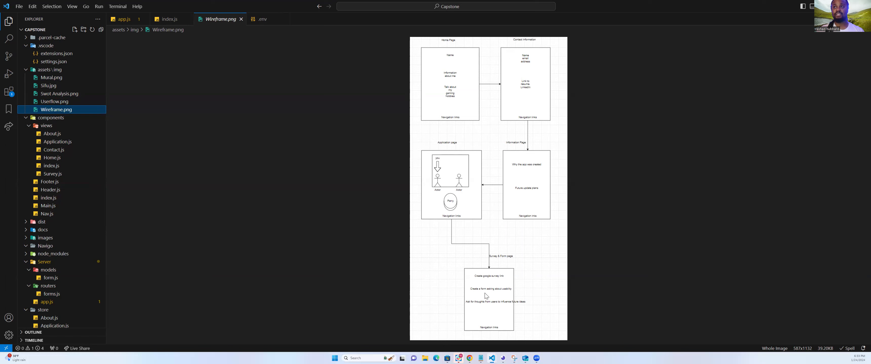
pyautogui.moveTo(483, 296)
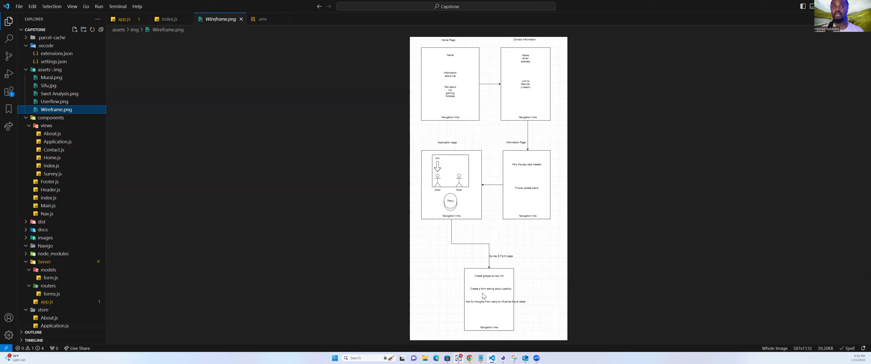
pyautogui.moveTo(472, 108)
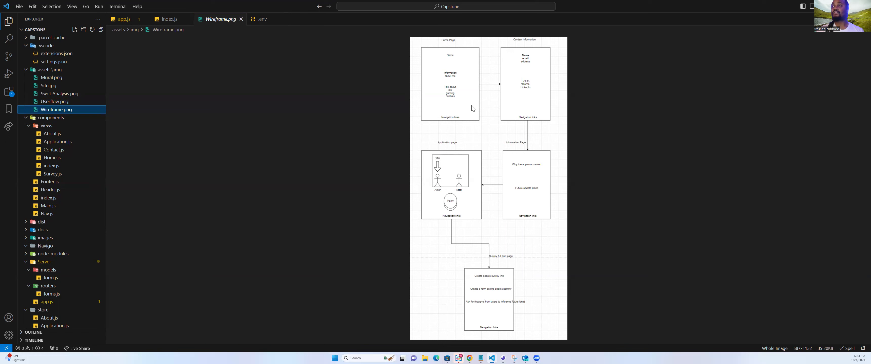
pyautogui.moveTo(612, 71)
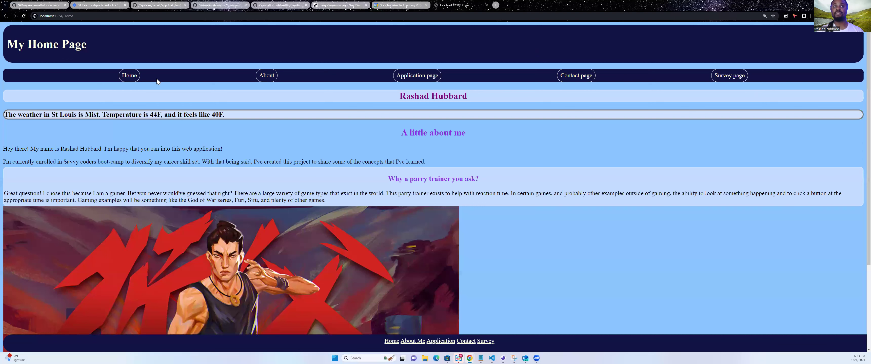
pyautogui.moveTo(107, 146)
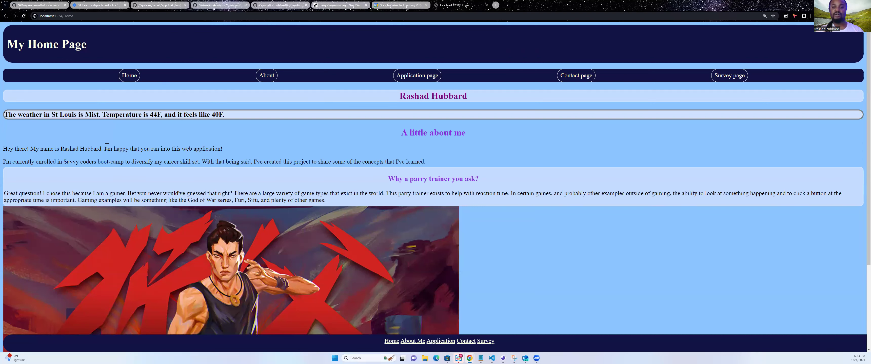
pyautogui.moveTo(358, 127)
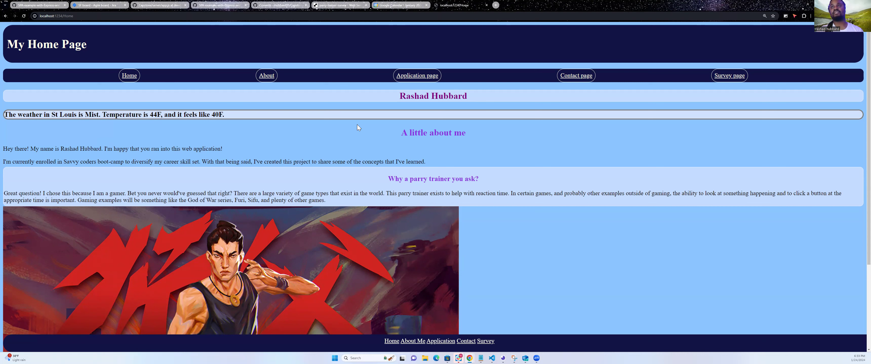
pyautogui.moveTo(394, 145)
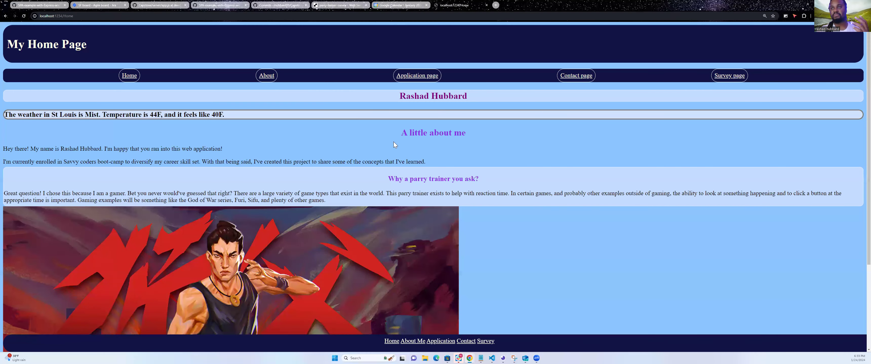
pyautogui.moveTo(160, 103)
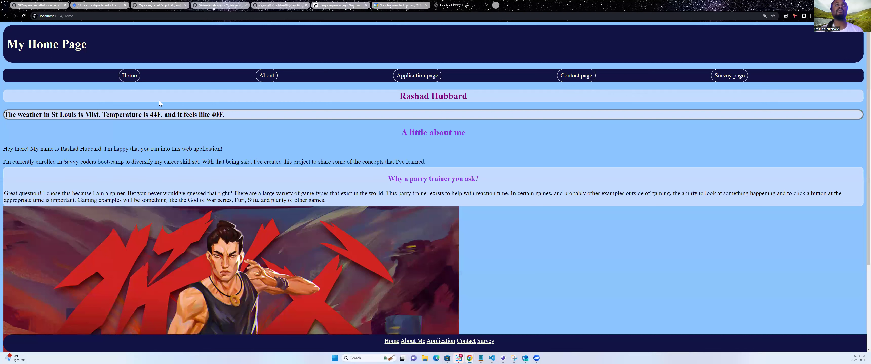
pyautogui.moveTo(154, 95)
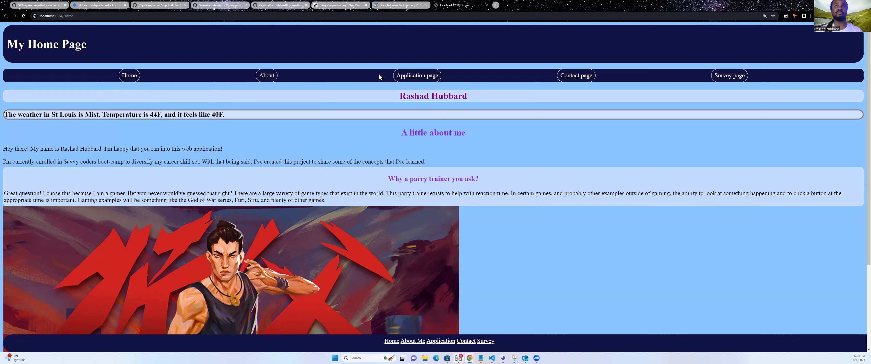
pyautogui.moveTo(417, 75)
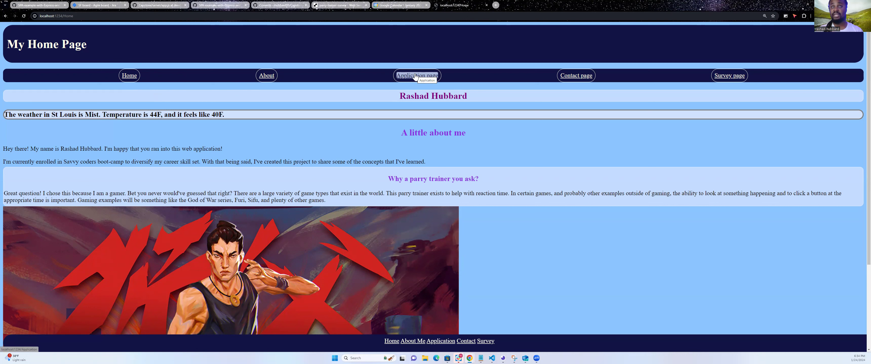
pyautogui.moveTo(167, 80)
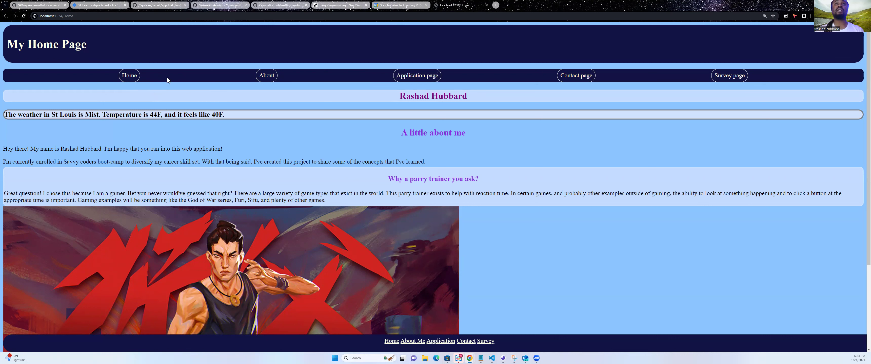
pyautogui.moveTo(128, 75)
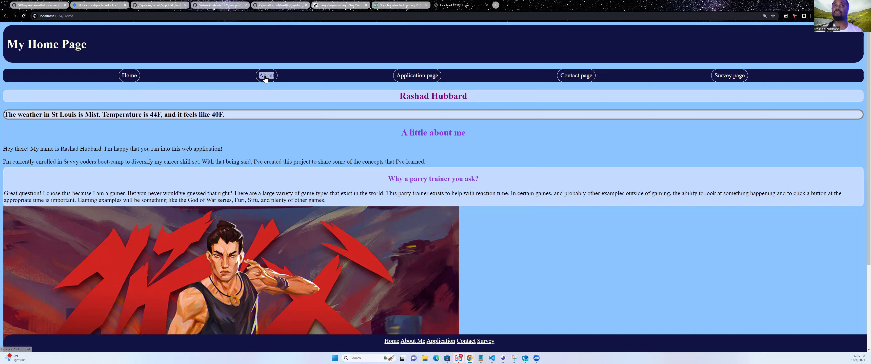
pyautogui.moveTo(429, 74)
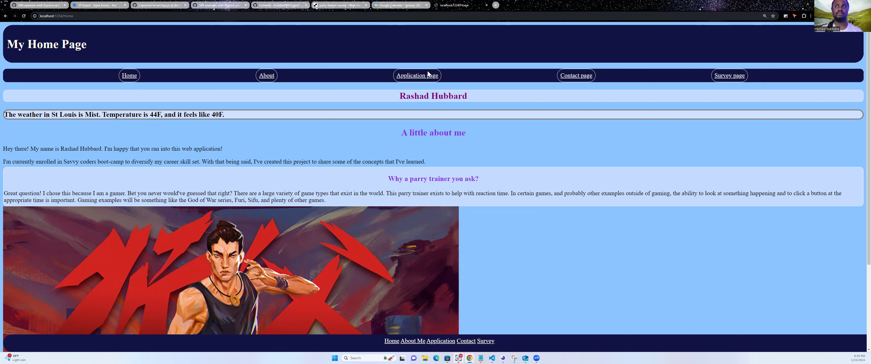
pyautogui.moveTo(417, 75)
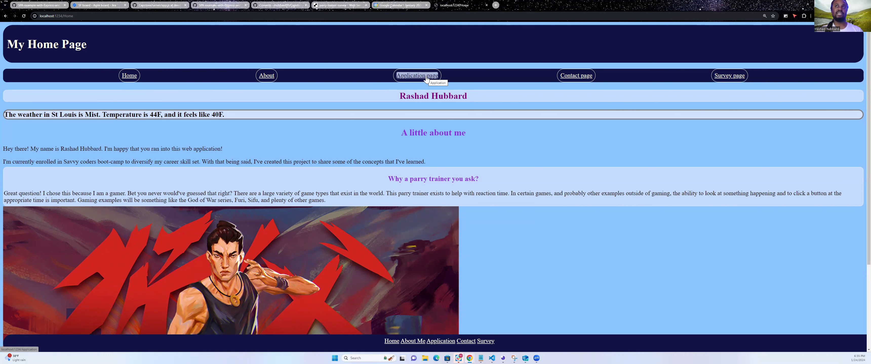
pyautogui.scroll(-3)
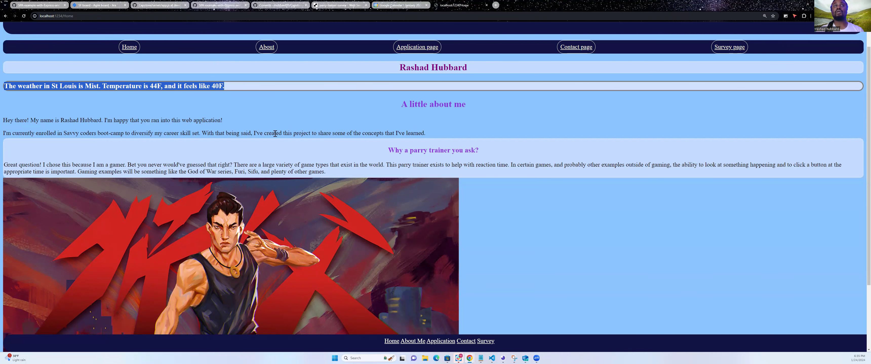
pyautogui.scroll(-3)
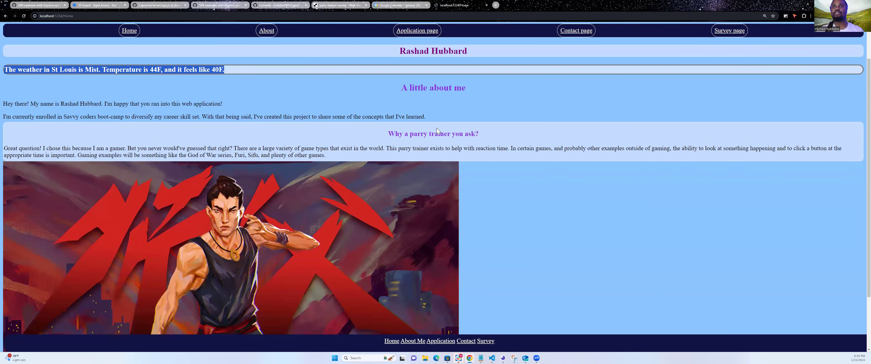
pyautogui.scroll(-3)
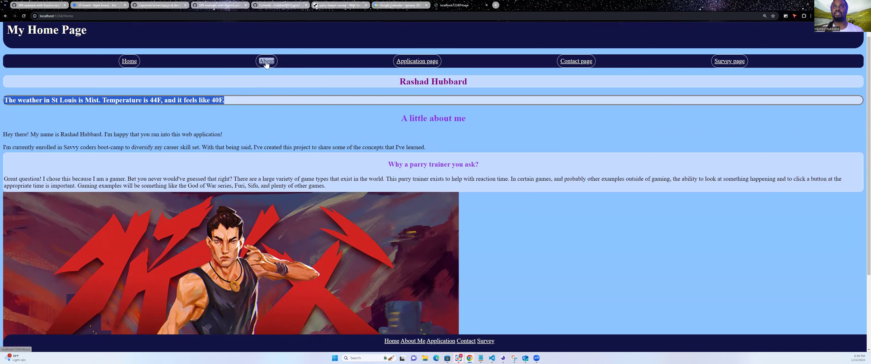
# - Navigate to the About page with the personal bio and list of games
pyautogui.click(265, 61)
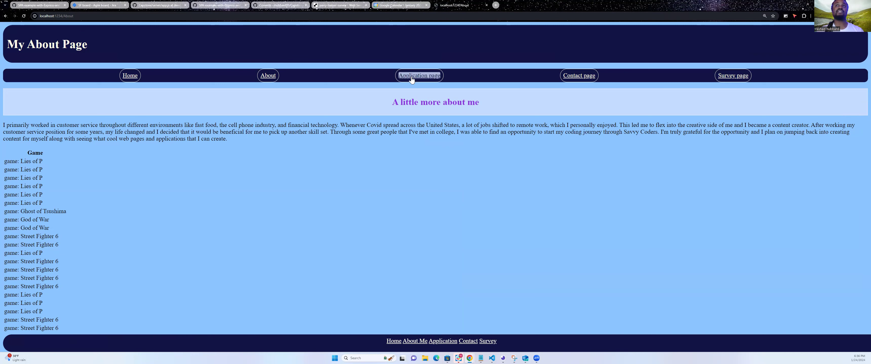
# - Navigate to the Application page showing the Coming Soon message
pyautogui.click(418, 76)
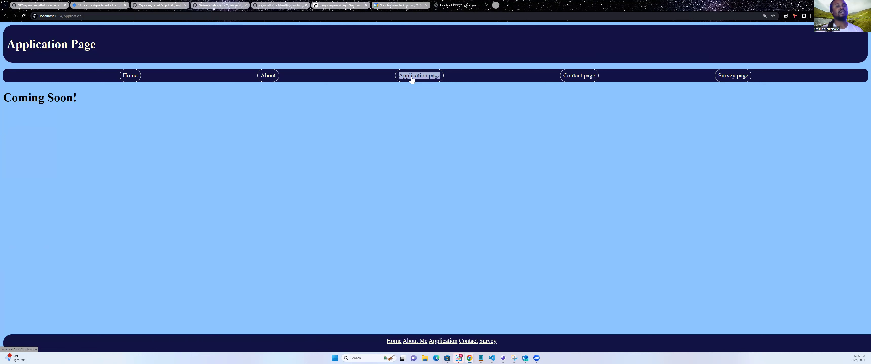
pyautogui.moveTo(386, 154)
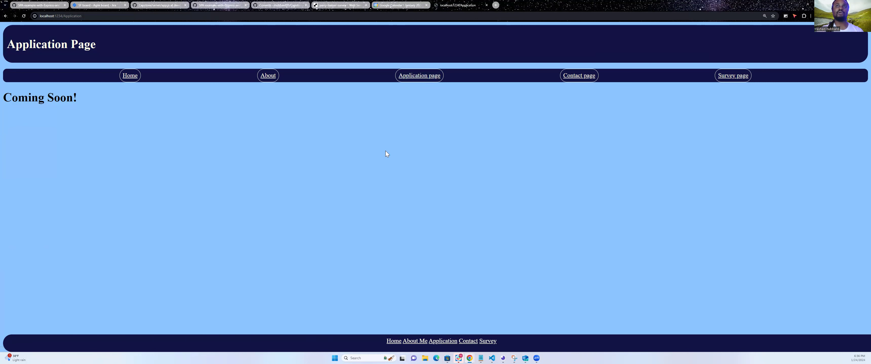
pyautogui.moveTo(306, 173)
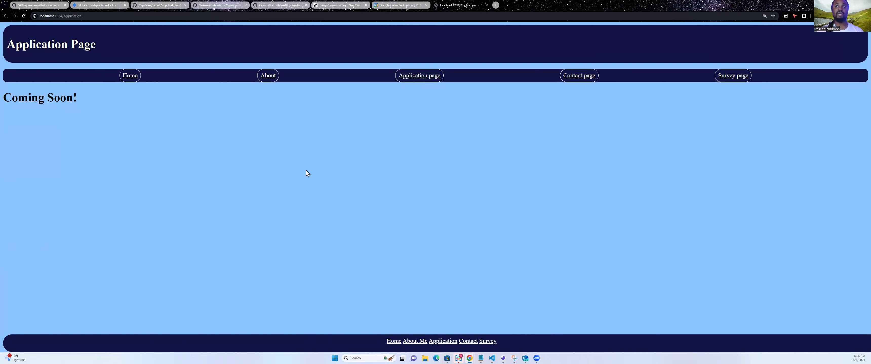
# - Go to the Contact page, follow its My LinkedIn link, then return to the localhost tab
pyautogui.click(578, 75)
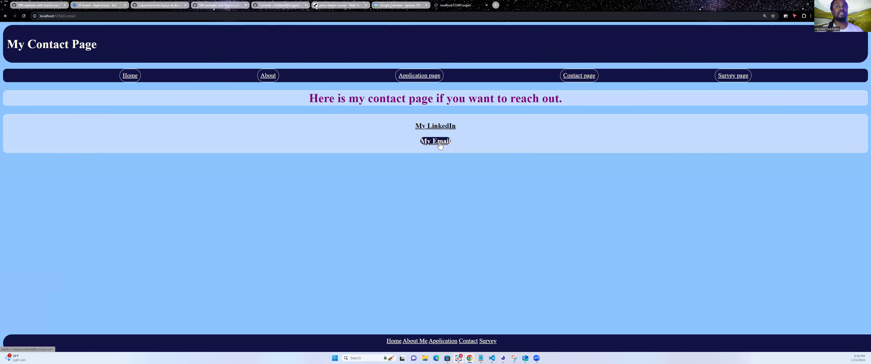
pyautogui.moveTo(435, 125)
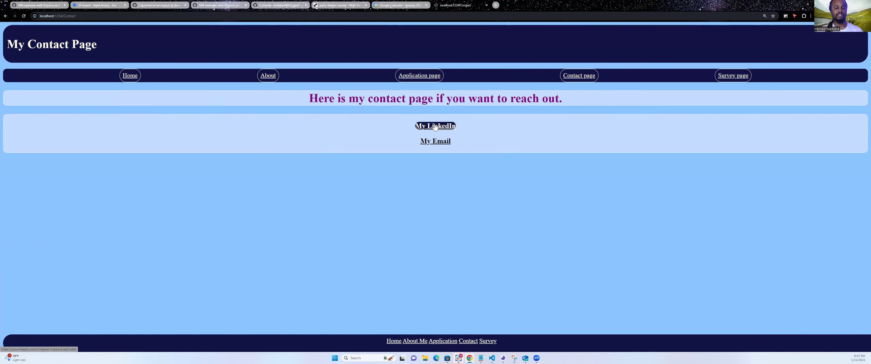
pyautogui.click(435, 126)
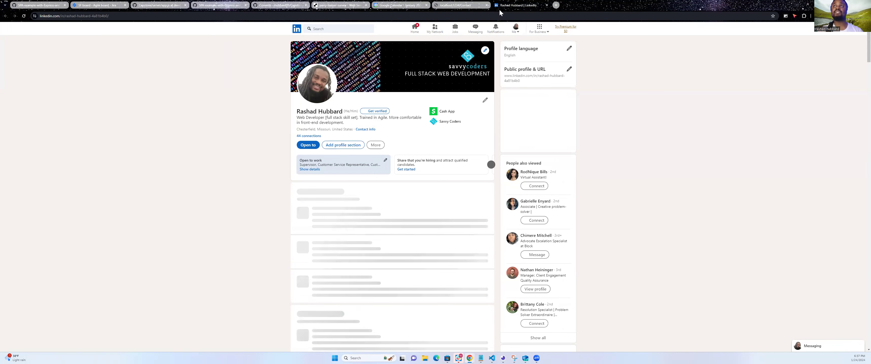
pyautogui.click(455, 5)
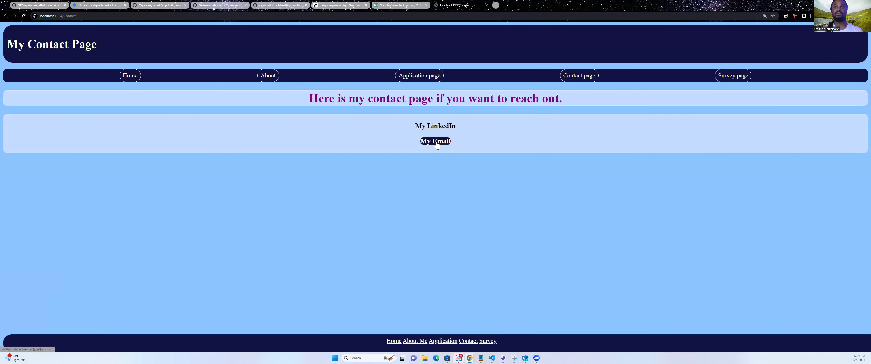
pyautogui.click(435, 141)
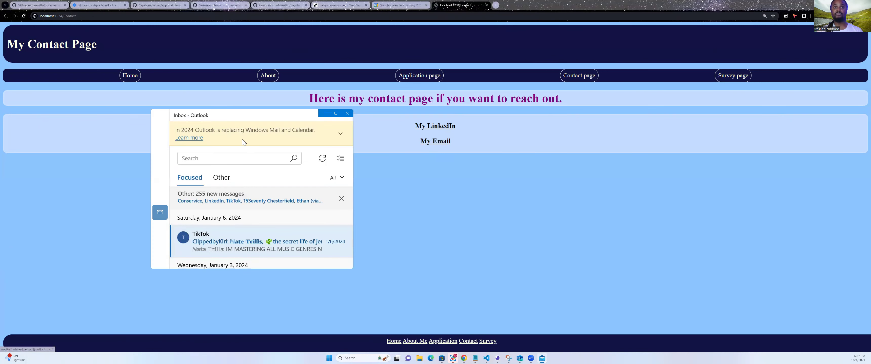
pyautogui.click(346, 113)
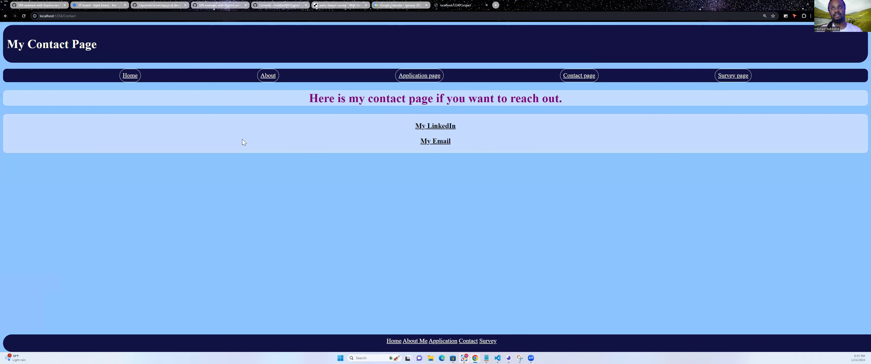
pyautogui.click(435, 141)
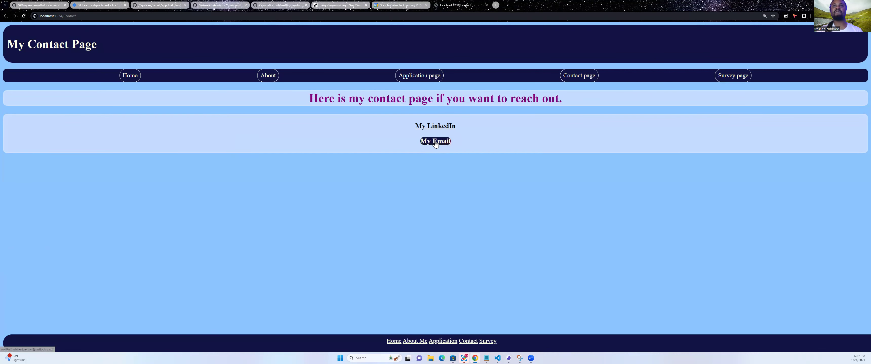
pyautogui.click(435, 141)
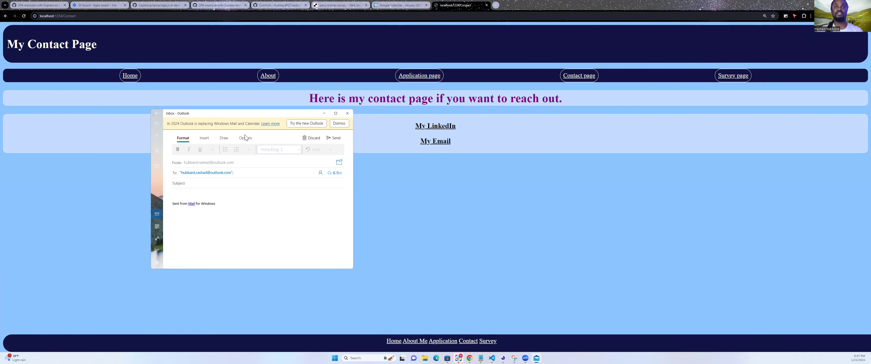
pyautogui.click(234, 173)
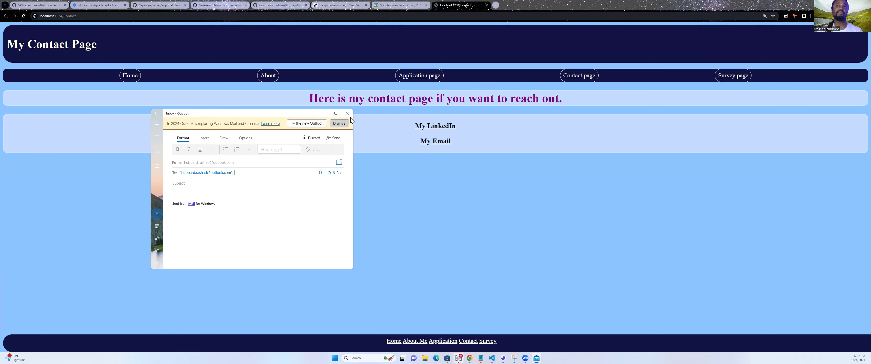
pyautogui.click(346, 113)
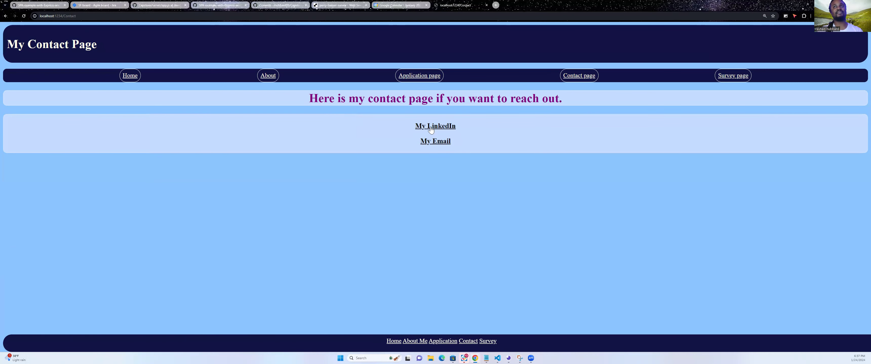
pyautogui.click(435, 126)
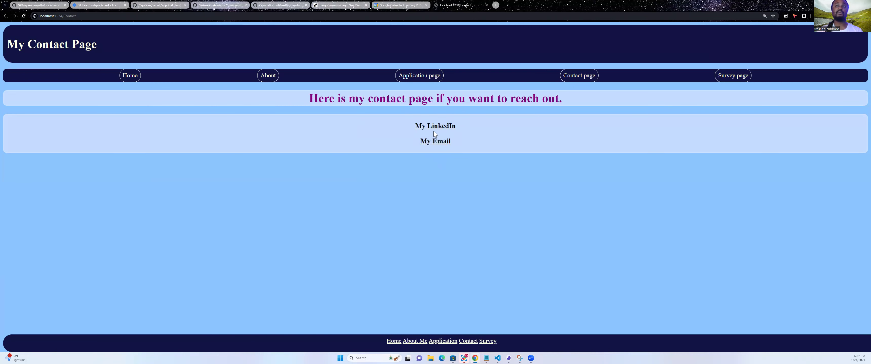
pyautogui.moveTo(602, 103)
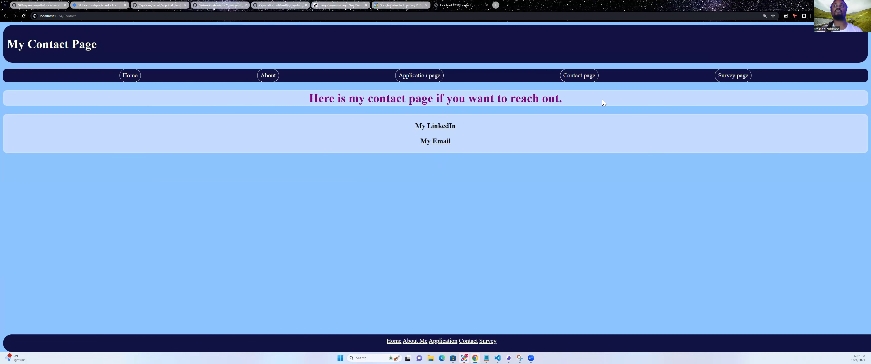
pyautogui.click(732, 75)
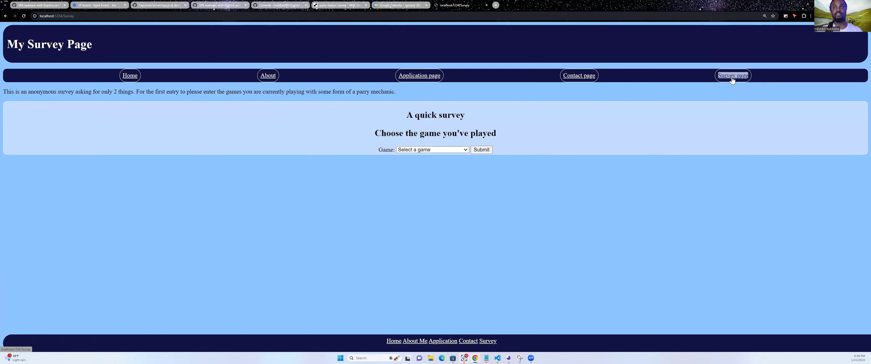
pyautogui.moveTo(590, 149)
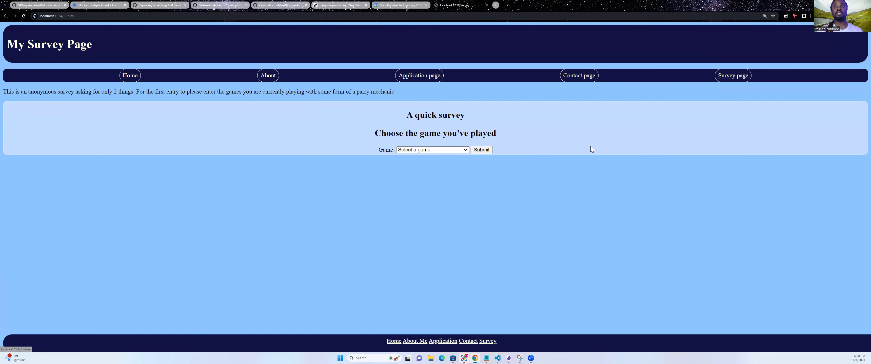
pyautogui.moveTo(521, 130)
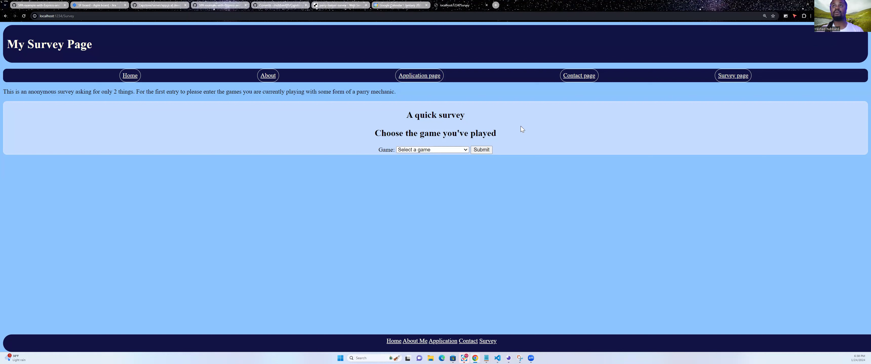
pyautogui.moveTo(507, 139)
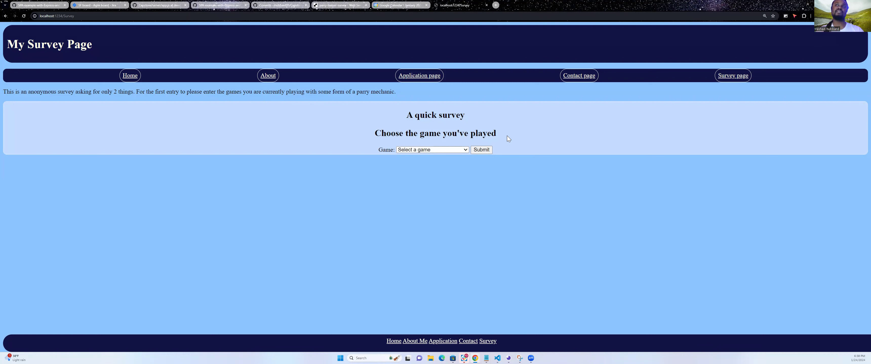
# - Expand the Survey page's Game dropdown listing parry games like Lies of P and Sekiro
pyautogui.click(432, 149)
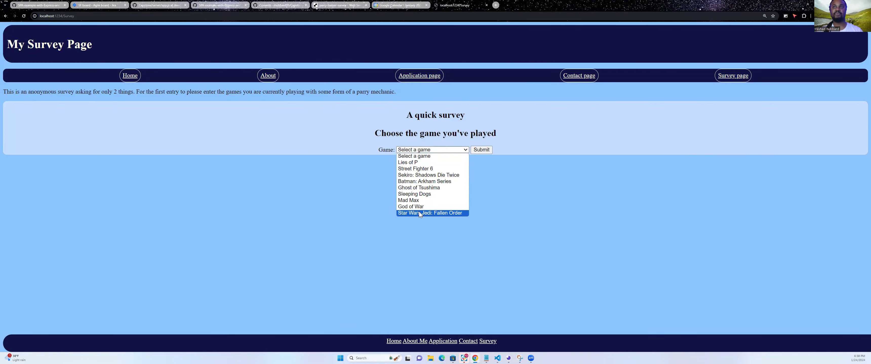
pyautogui.moveTo(428, 175)
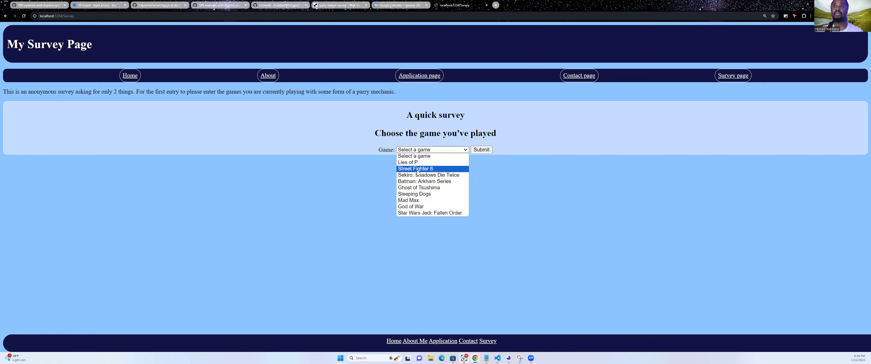
# - Navigate to the About page listing submitted games like Street Fighter 6 and Lies of P
pyautogui.click(267, 75)
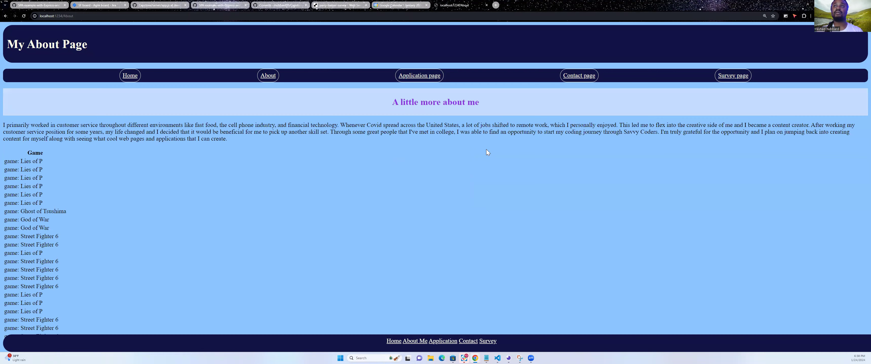
pyautogui.moveTo(108, 150)
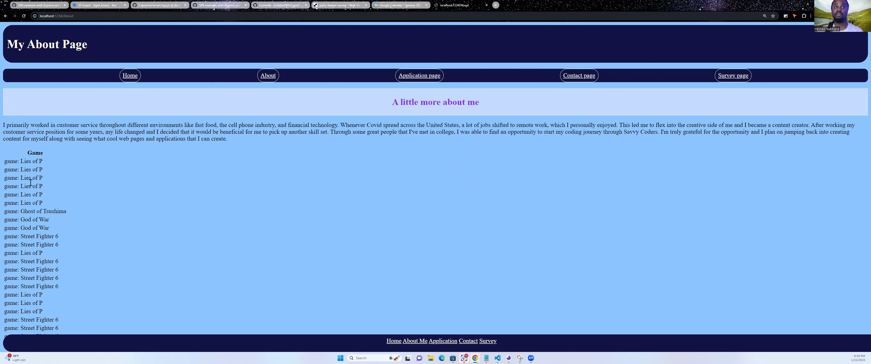
pyautogui.moveTo(56, 239)
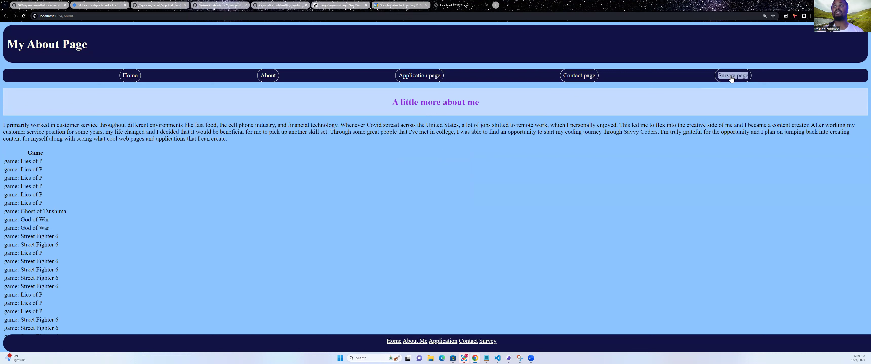
pyautogui.click(732, 75)
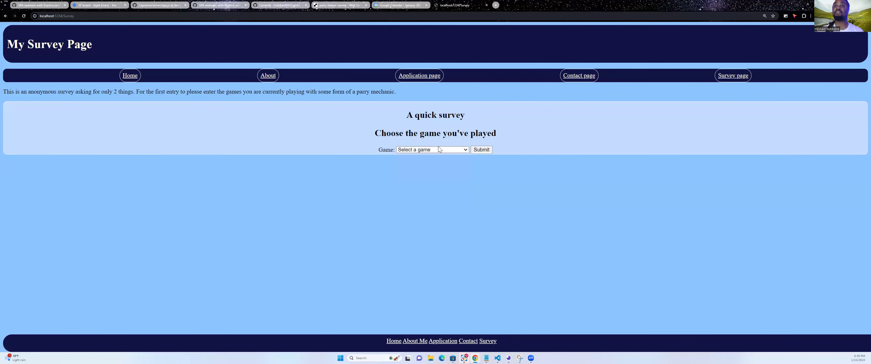
# - Select Lies of P in the Game dropdown, then reopen the list to show the other games
pyautogui.click(432, 150)
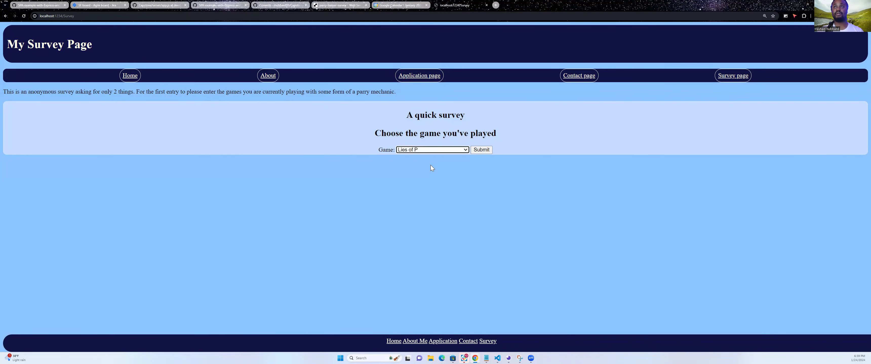
pyautogui.moveTo(405, 268)
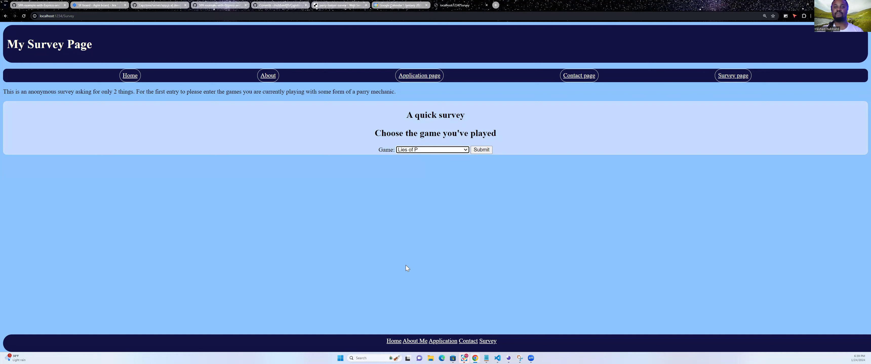
pyautogui.moveTo(414, 184)
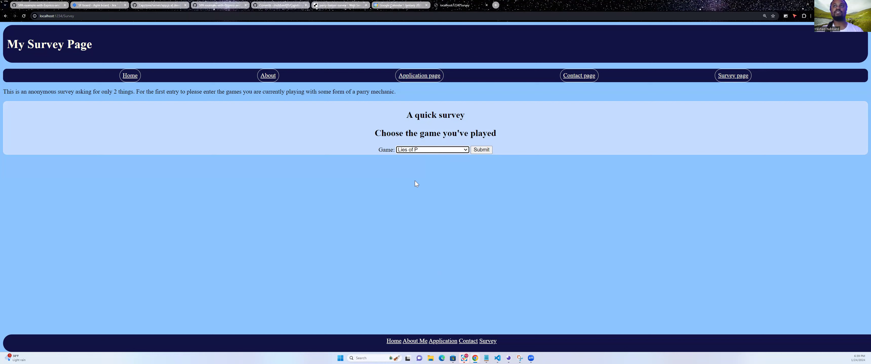
pyautogui.click(432, 149)
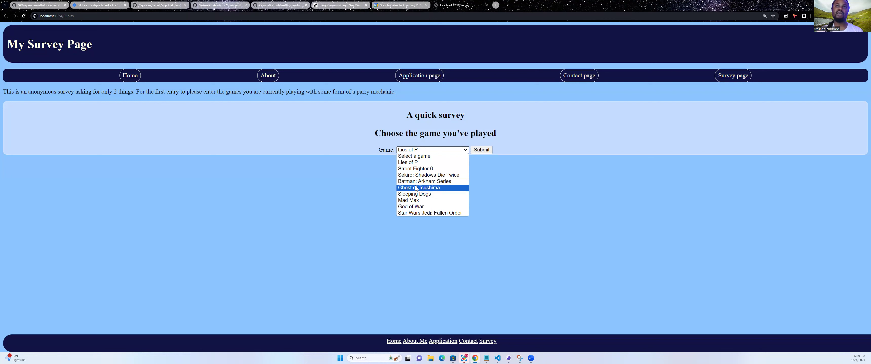
pyautogui.moveTo(425, 181)
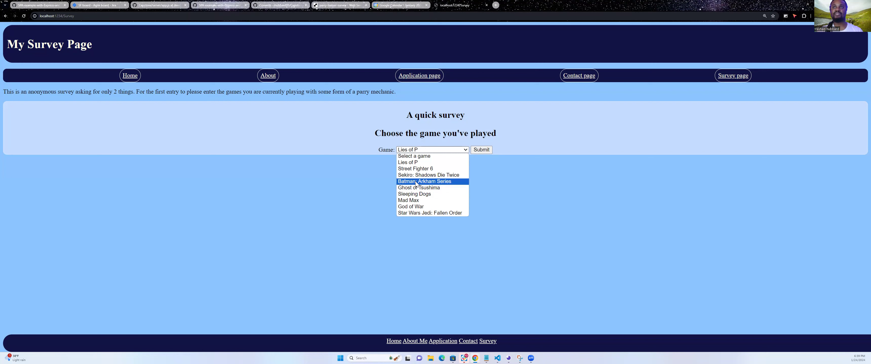
pyautogui.moveTo(428, 175)
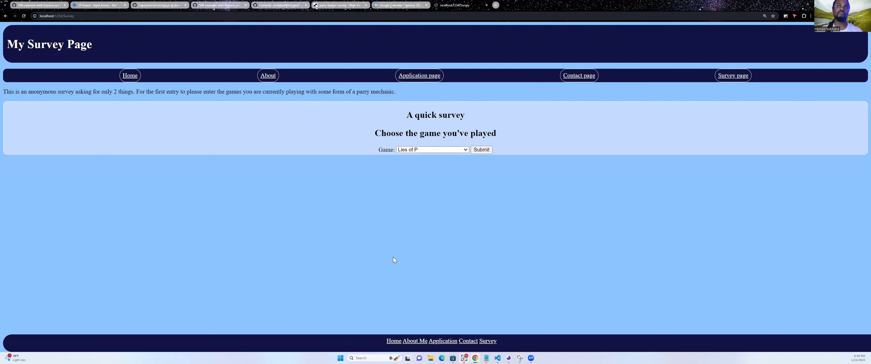
pyautogui.moveTo(313, 199)
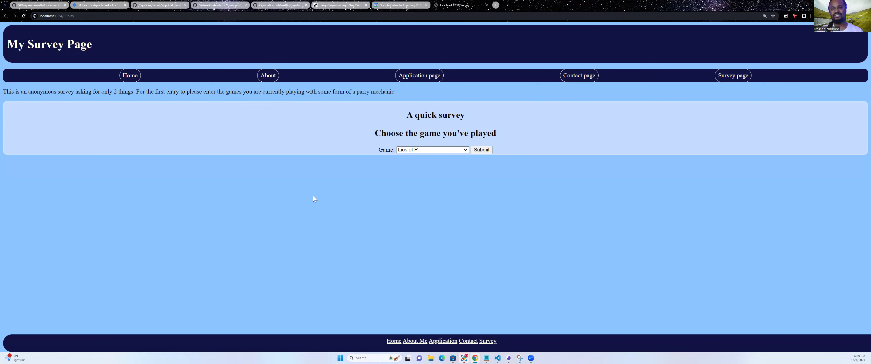
pyautogui.moveTo(271, 84)
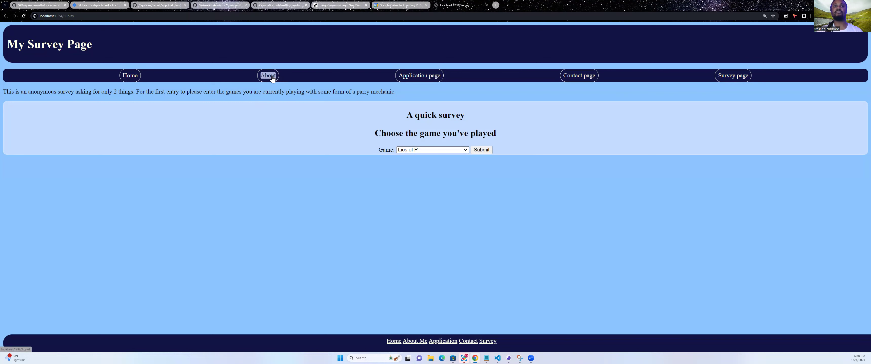
# - Visit About and Contact from the nav bar, Application and Home from the footer, then scroll the home page
pyautogui.click(267, 75)
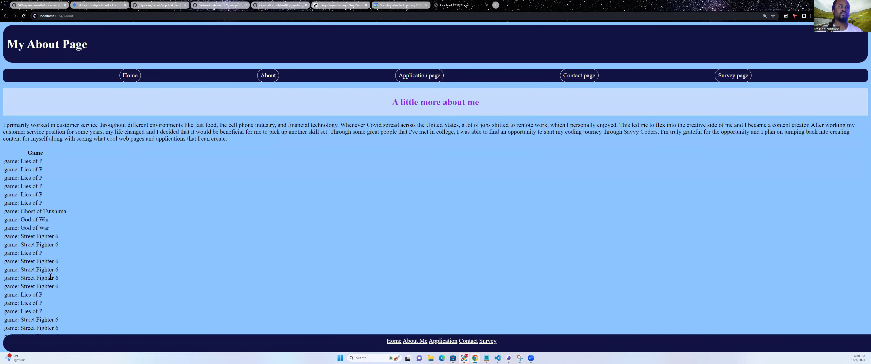
pyautogui.moveTo(573, 120)
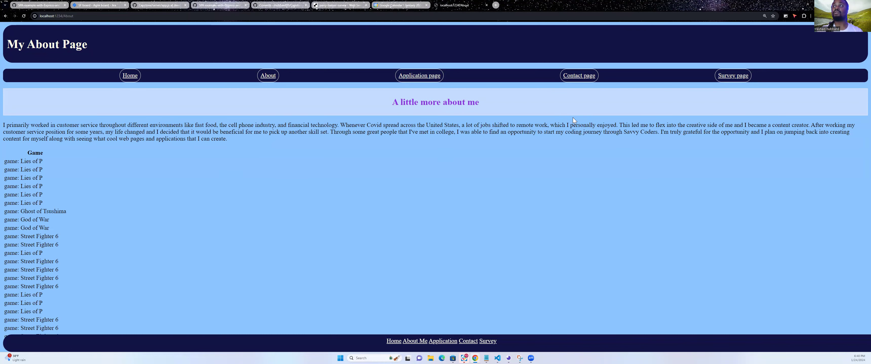
pyautogui.moveTo(616, 102)
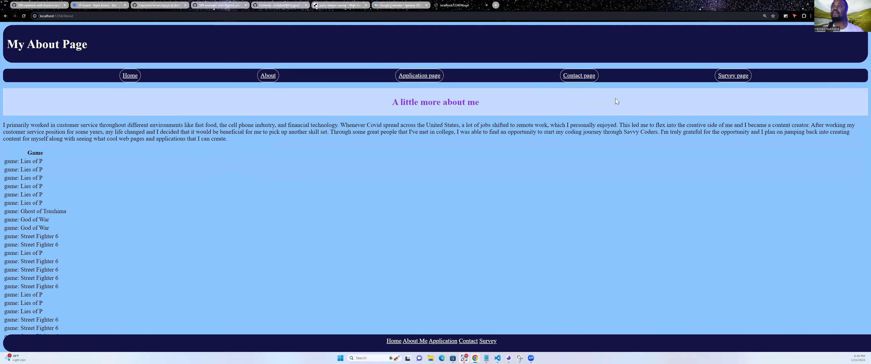
pyautogui.click(578, 75)
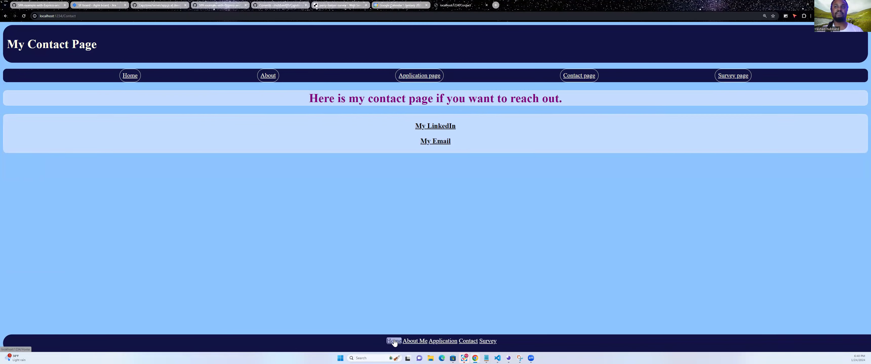
pyautogui.click(394, 341)
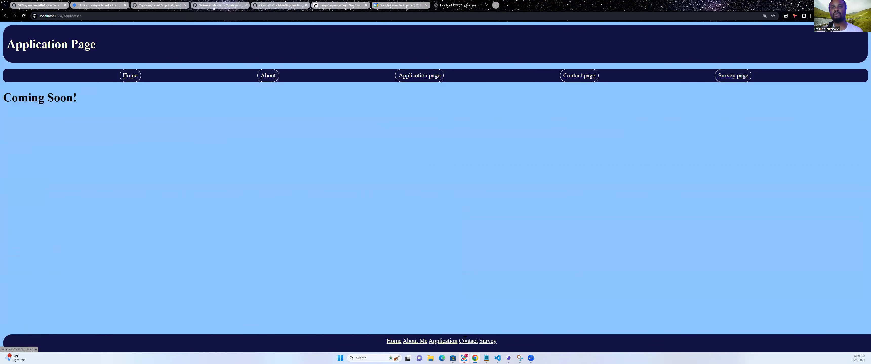
pyautogui.click(487, 341)
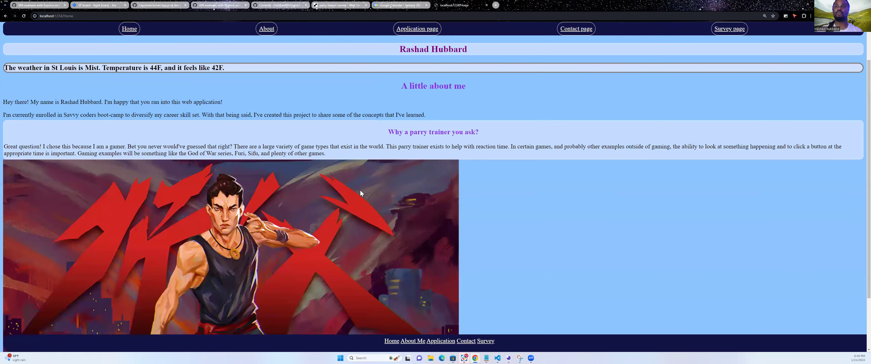
pyautogui.scroll(-3)
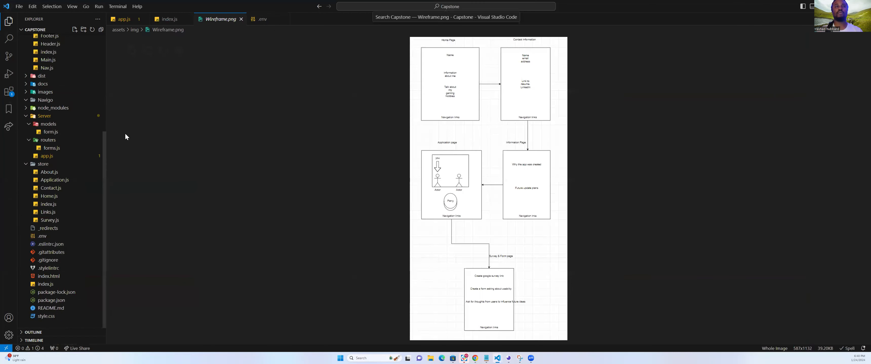
# - Review style.css in the editor, scrolling through the .url:hover, .menu and nav-links:hover rules
pyautogui.click(50, 308)
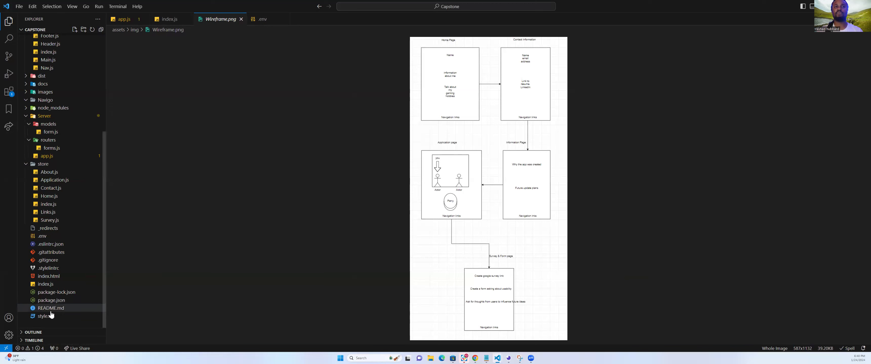
pyautogui.click(46, 317)
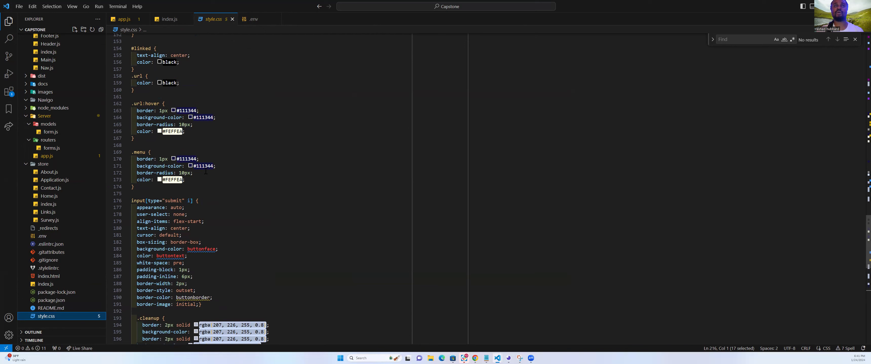
pyautogui.scroll(3)
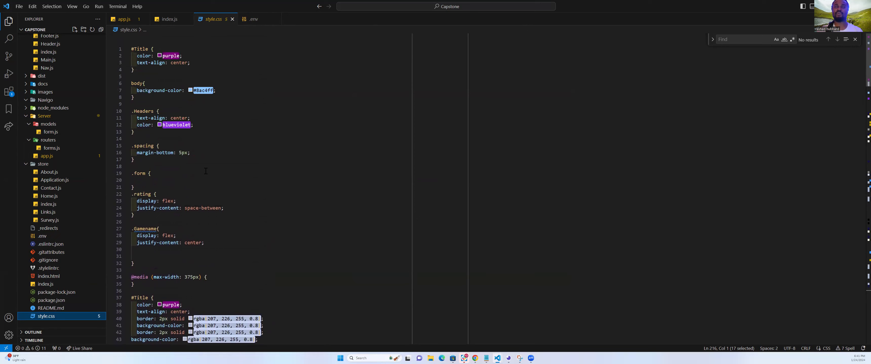
pyautogui.scroll(-3)
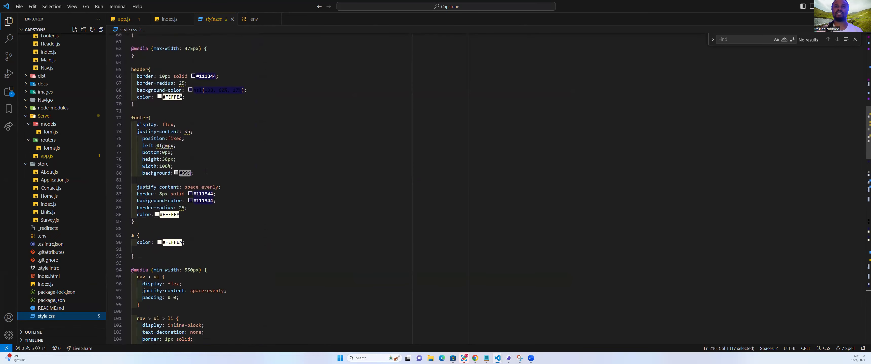
pyautogui.scroll(-3)
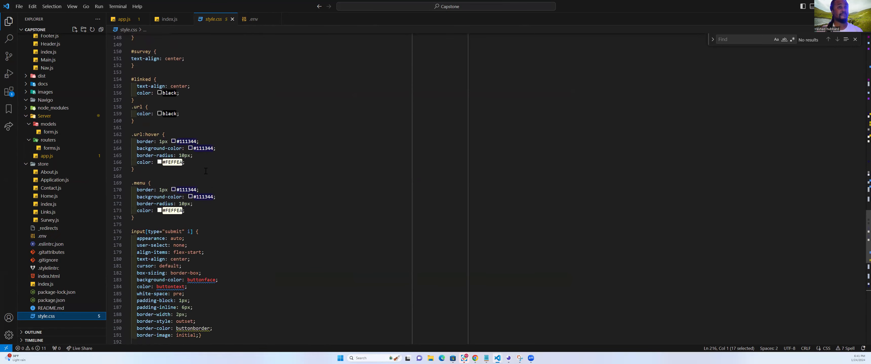
pyautogui.scroll(-3)
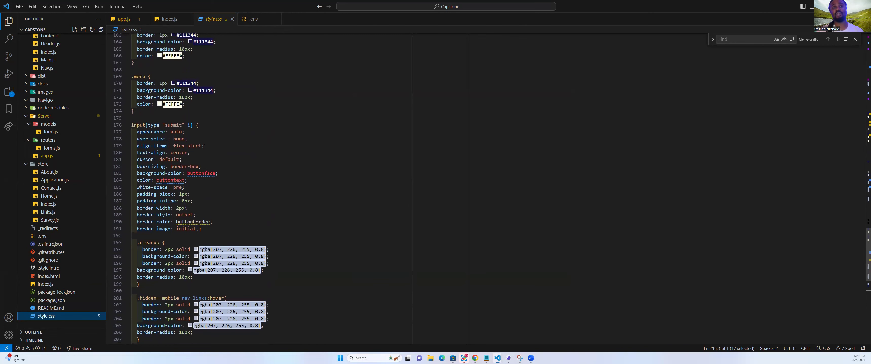
pyautogui.scroll(-3)
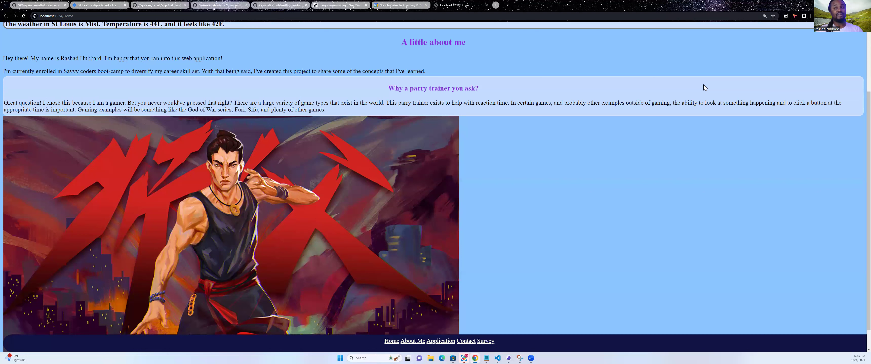
pyautogui.moveTo(277, 226)
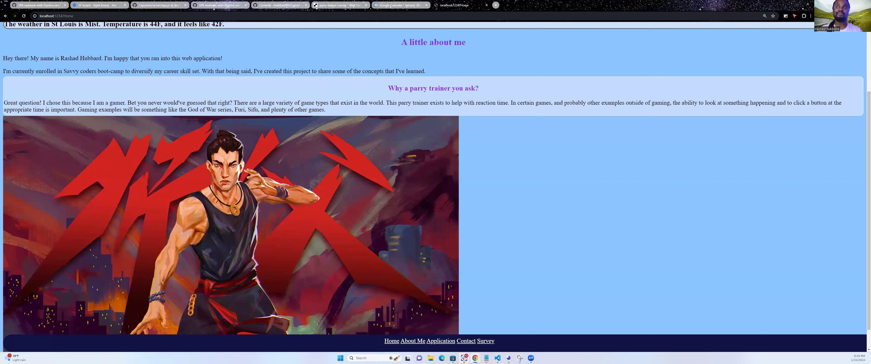
pyautogui.moveTo(474, 16)
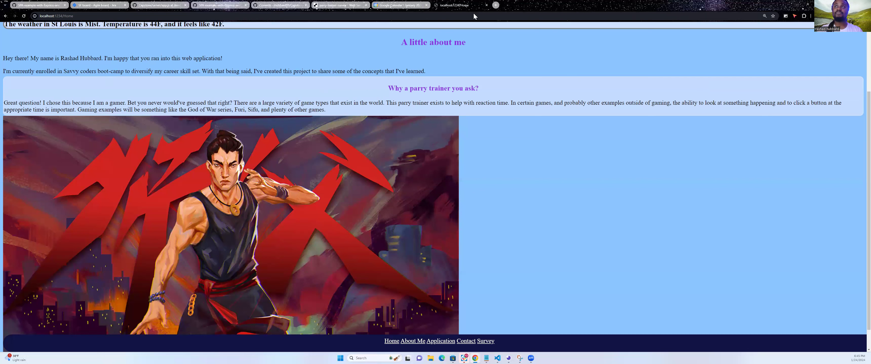